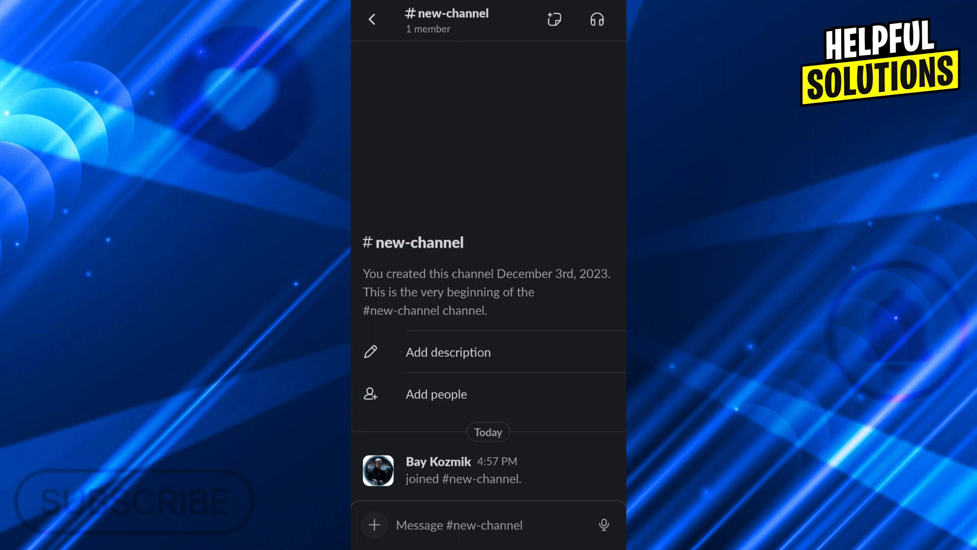
Step: Activate the empty message composer in #new-channel with the keyboard ready
{"action": "left_click", "coordinate": [459, 524]}
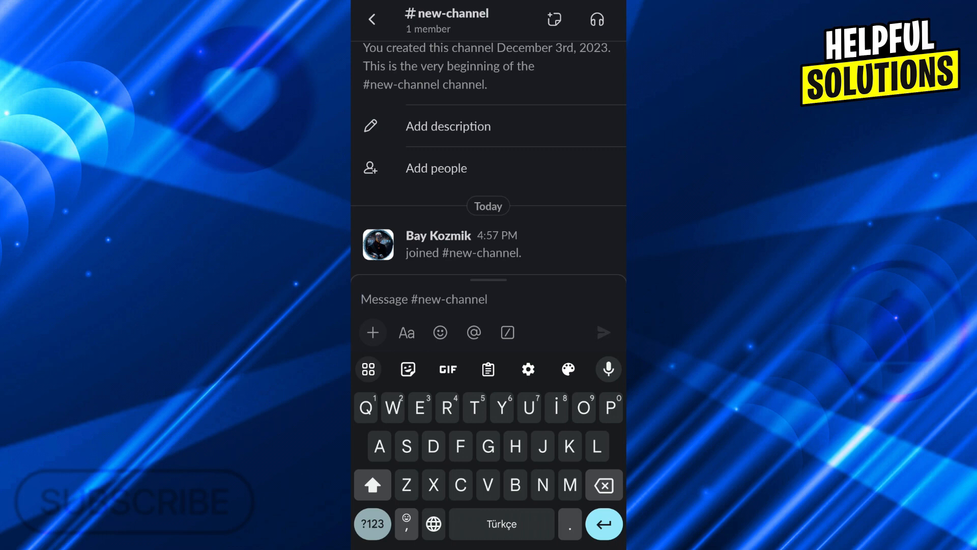
Step: Send '/remind list' so Slackbot lists the recurring 'do work' reminder at 9AM every Monday
{"action": "left_click", "coordinate": [372, 523]}
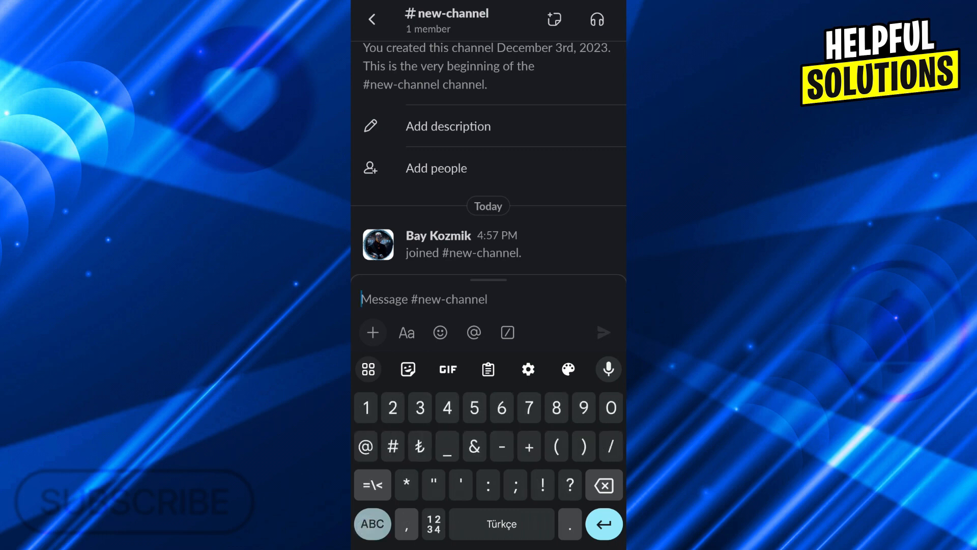
{"action": "type", "text": "/"}
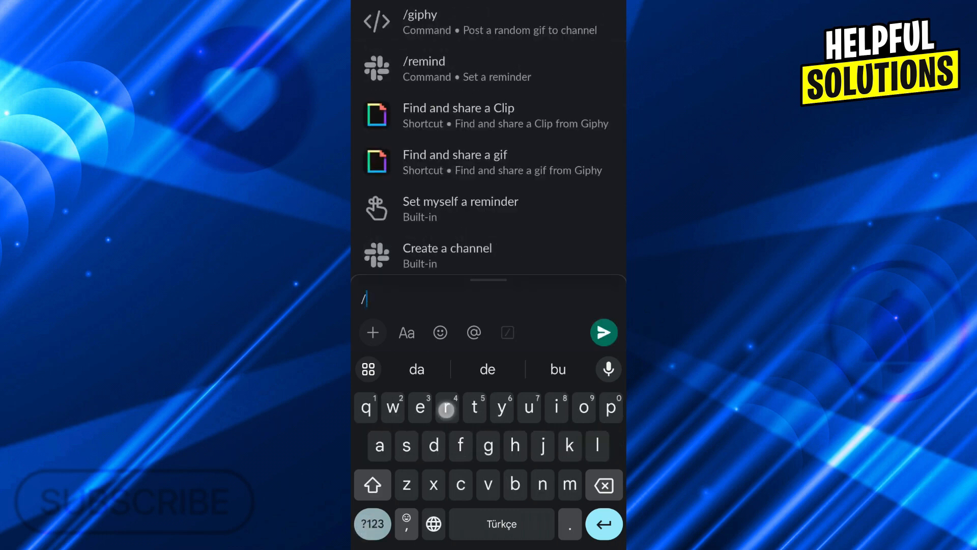
{"action": "type", "text": "remind lis"}
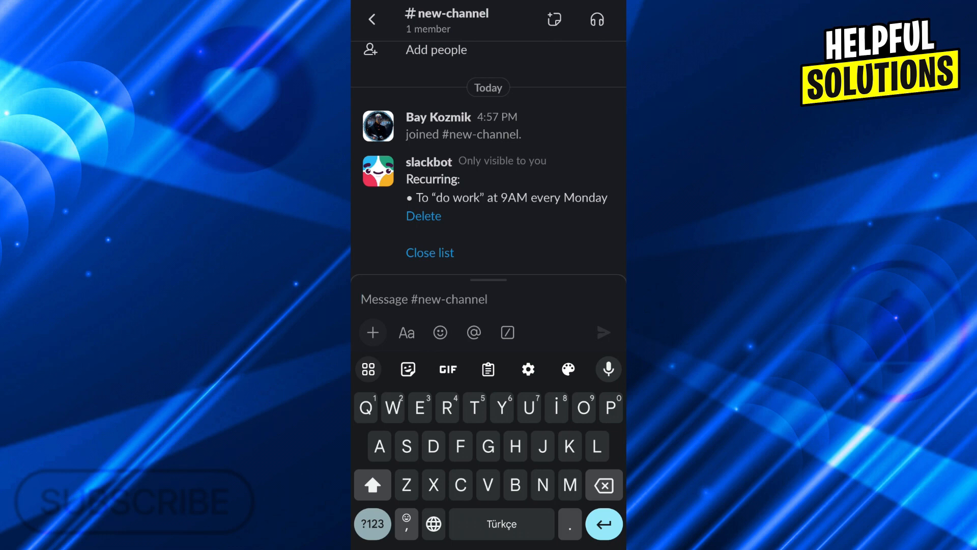
Step: Delete the recurring 'do work' reminder so Slackbot reports there are no more reminders
{"action": "left_click", "coordinate": [424, 216]}
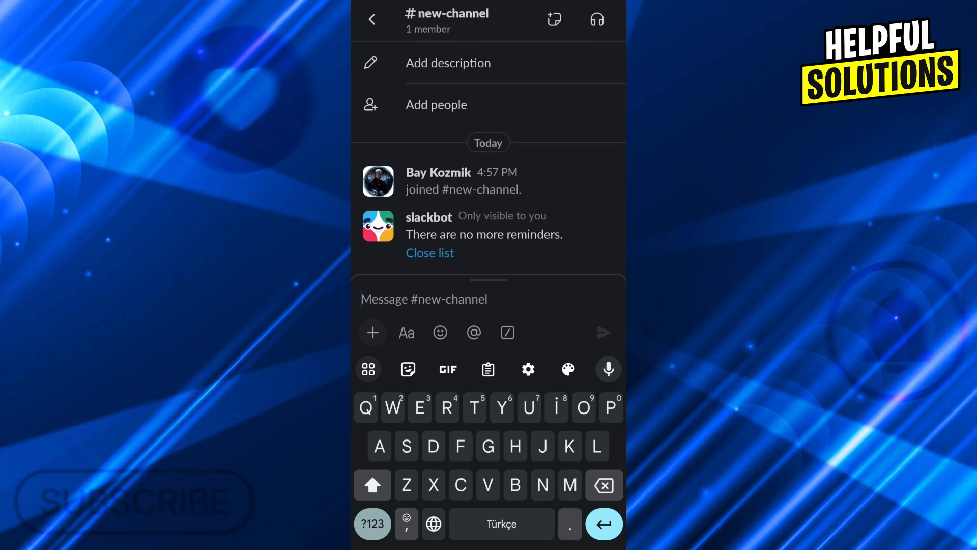
{"action": "left_click", "coordinate": [423, 300]}
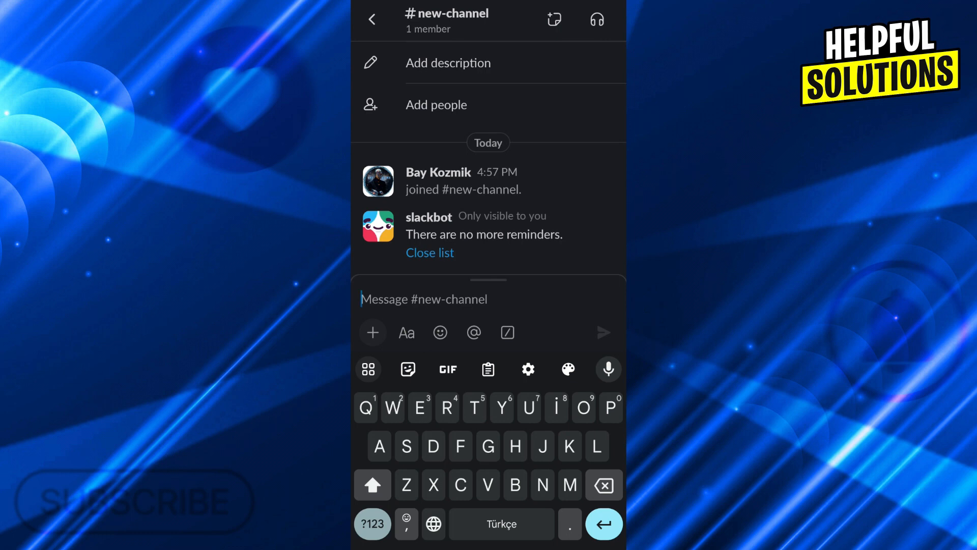